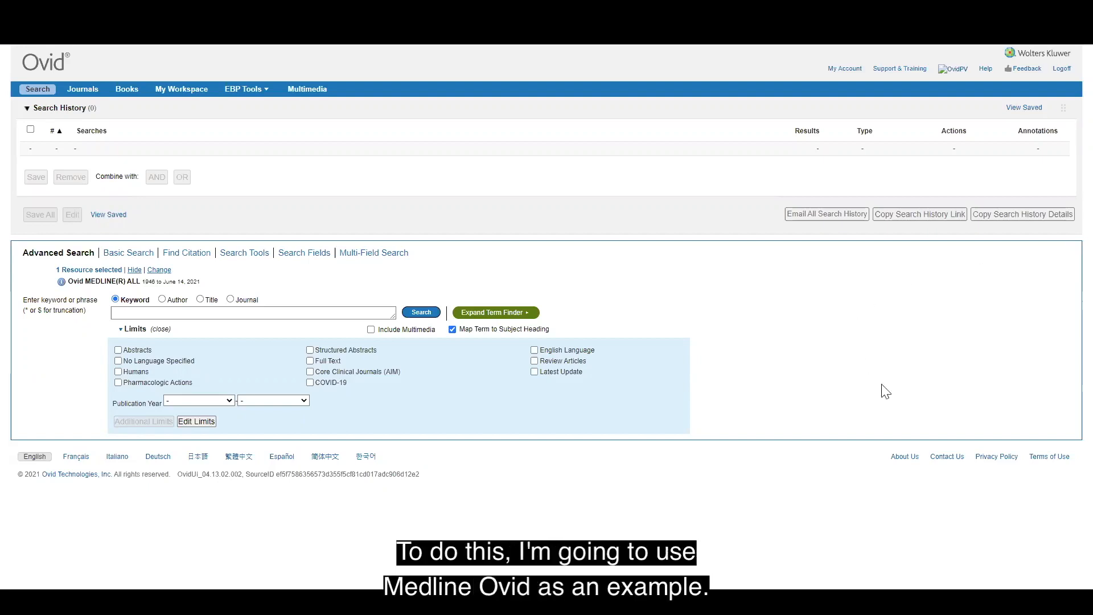
mouse_move(815, 340)
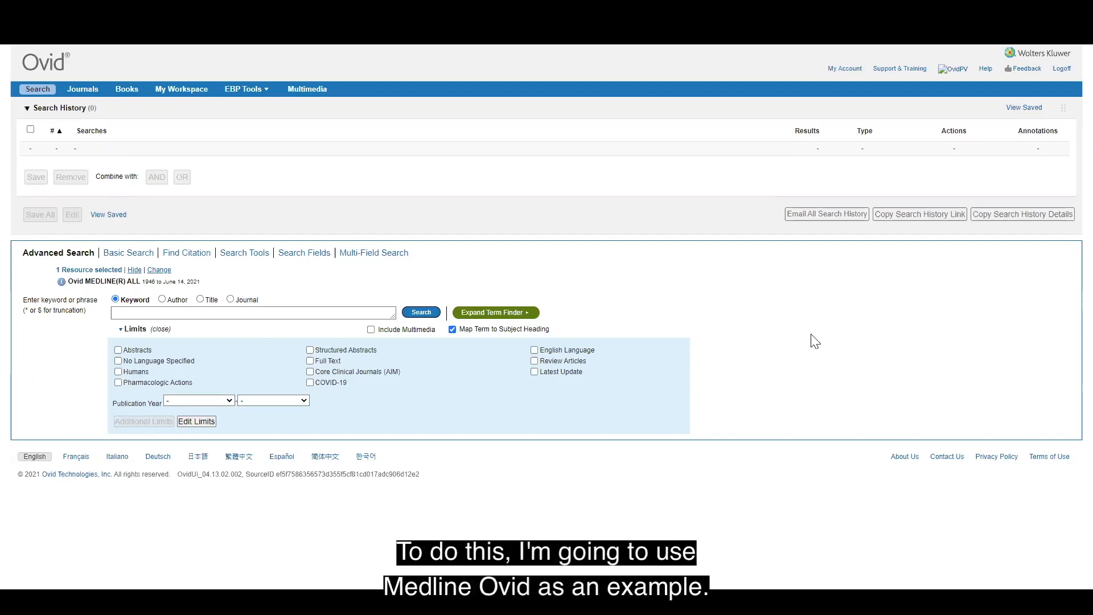
- Search the keyword query 'Exercise AND Depression', adding a history line with 14686 results
click(253, 312)
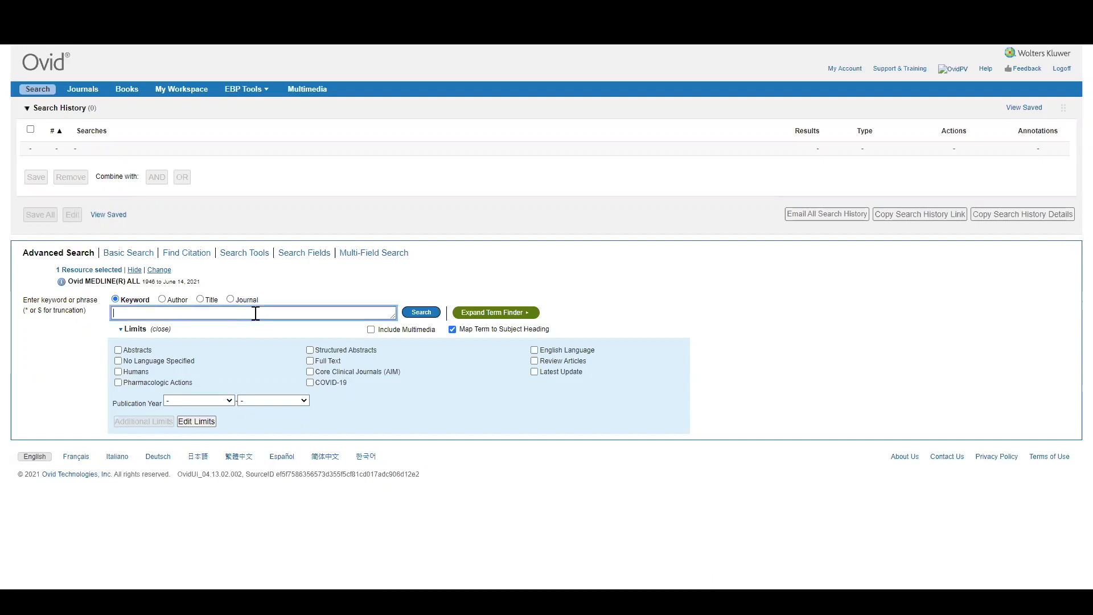
text(Exercise AND Depression)
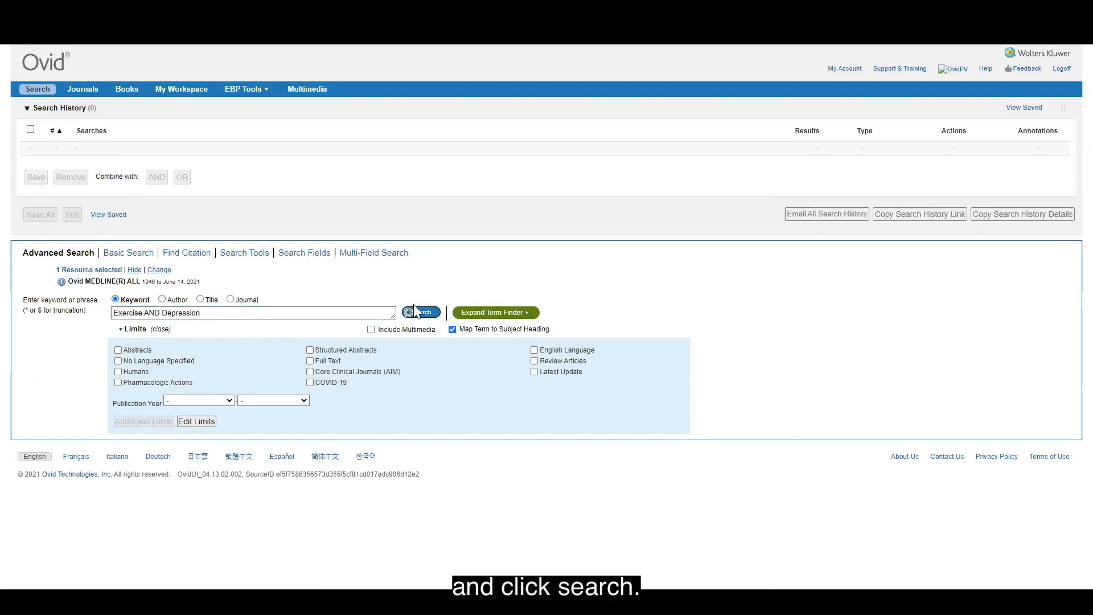
click(420, 312)
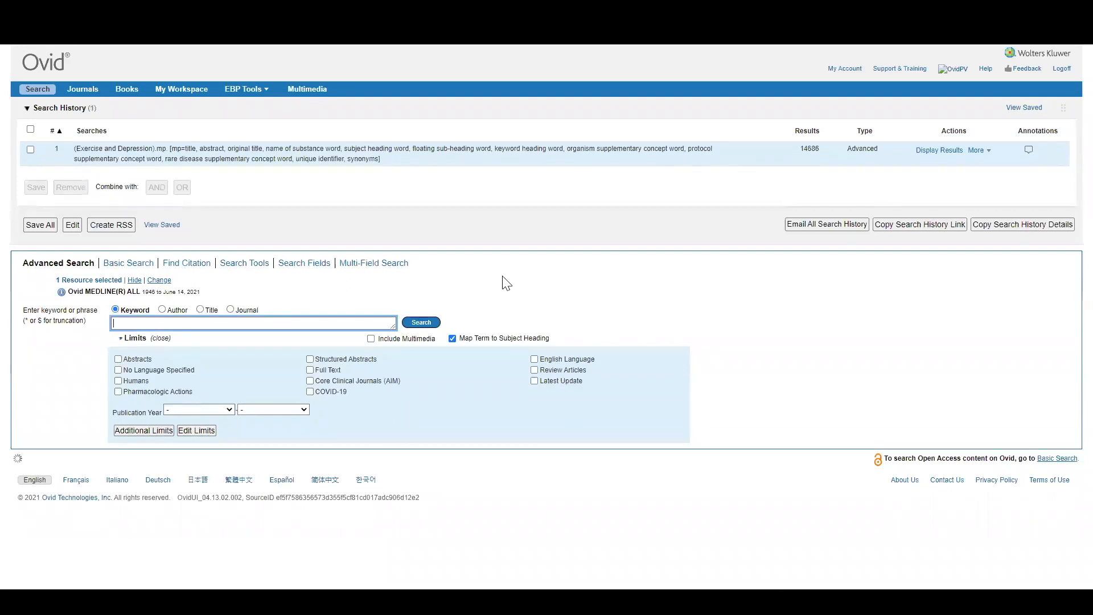
- Display the results, select the first three citations and bring up Export Citation(s)
click(938, 150)
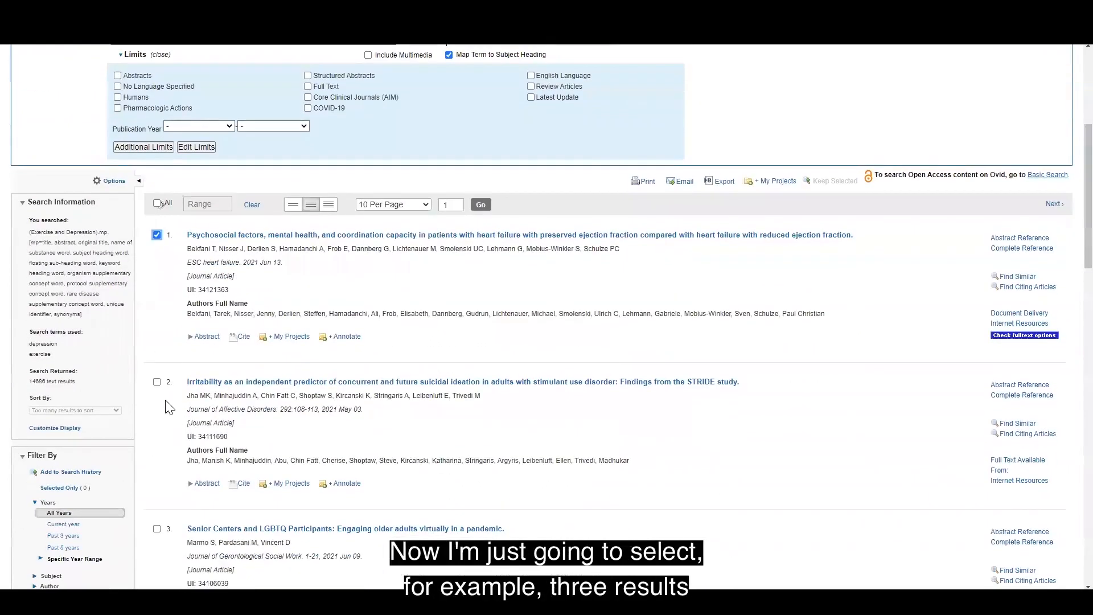
click(157, 530)
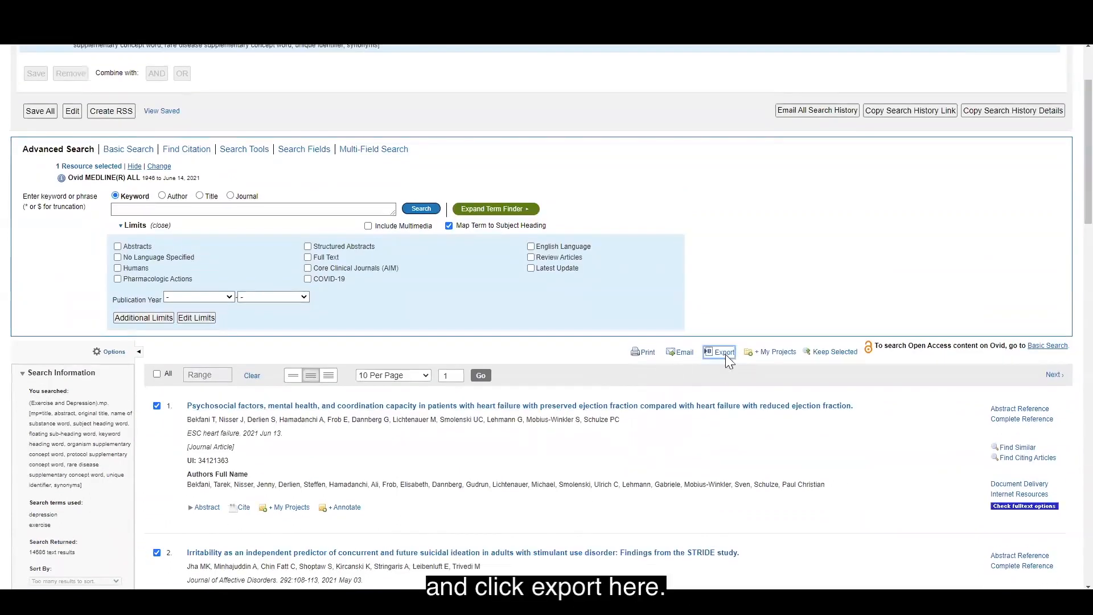
click(723, 354)
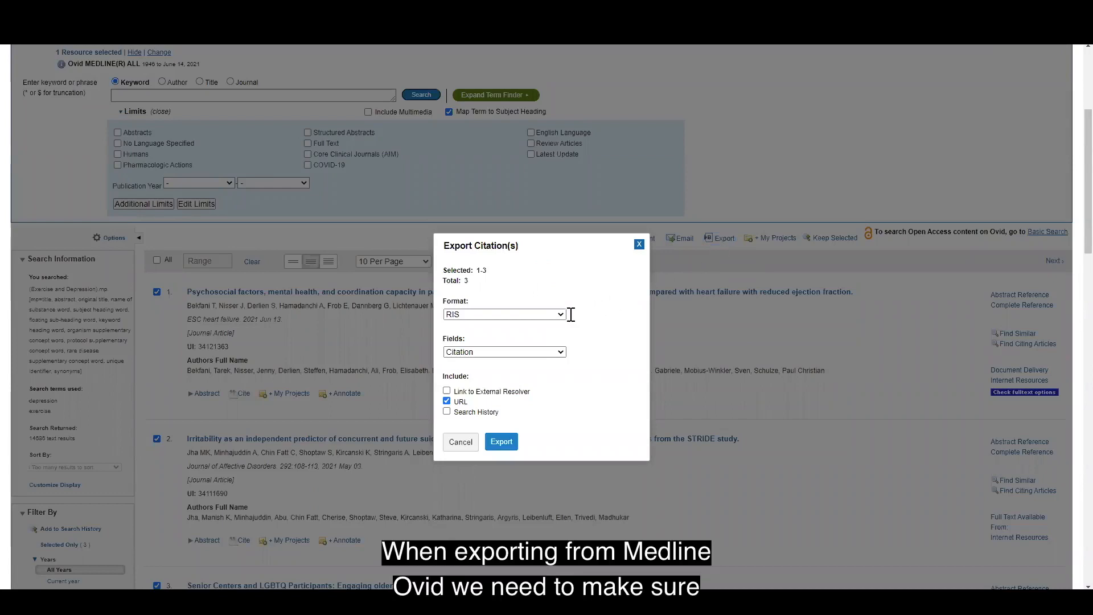
- Export the three citations as RIS with Citation fields and URLs included
click(504, 314)
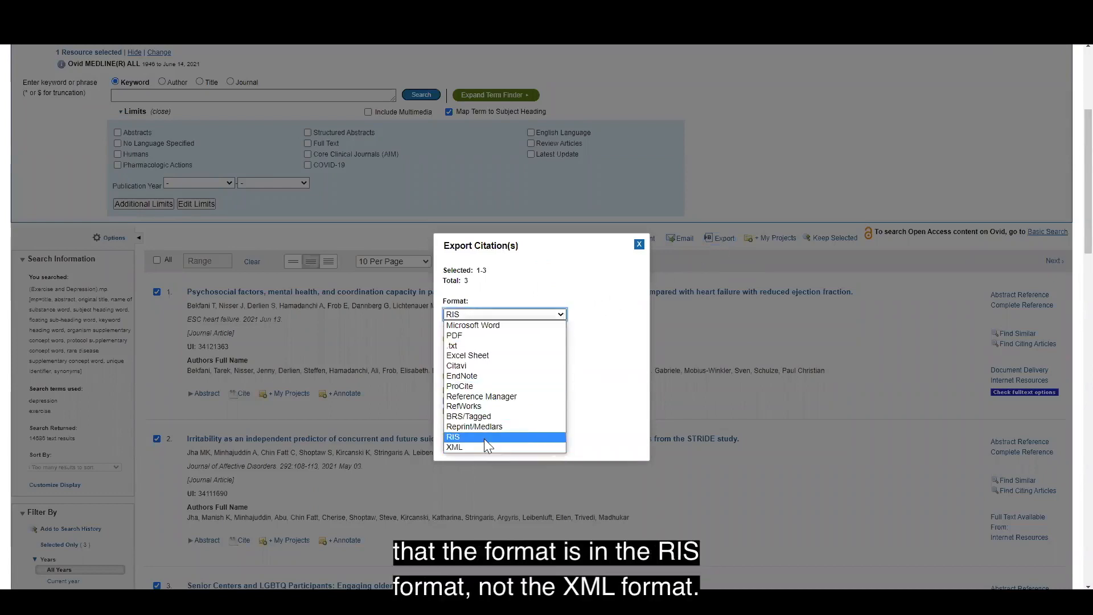
mouse_move(480, 446)
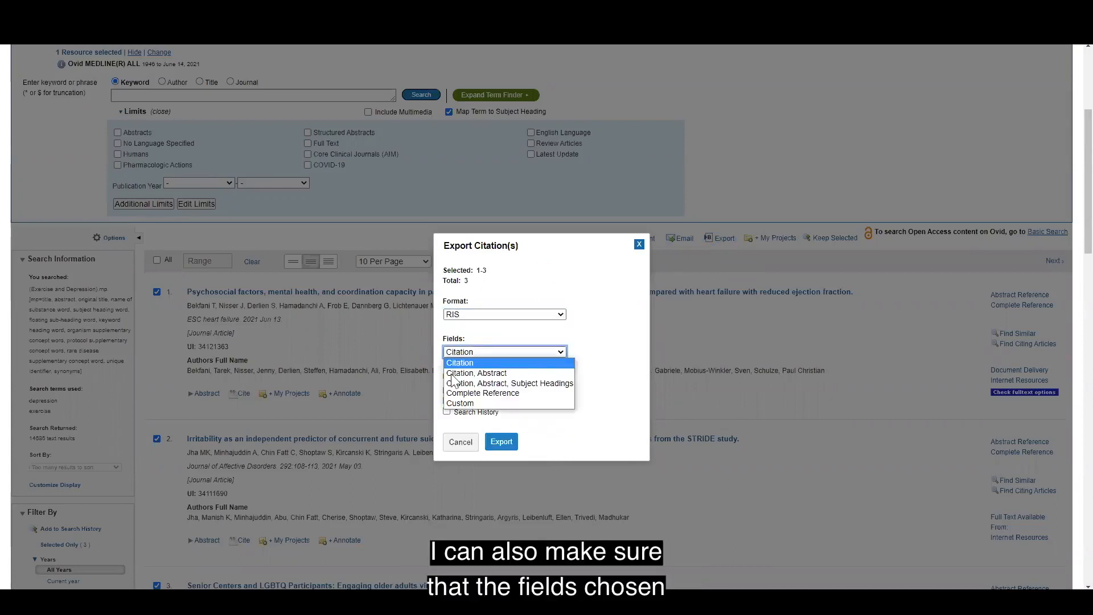
mouse_move(476, 373)
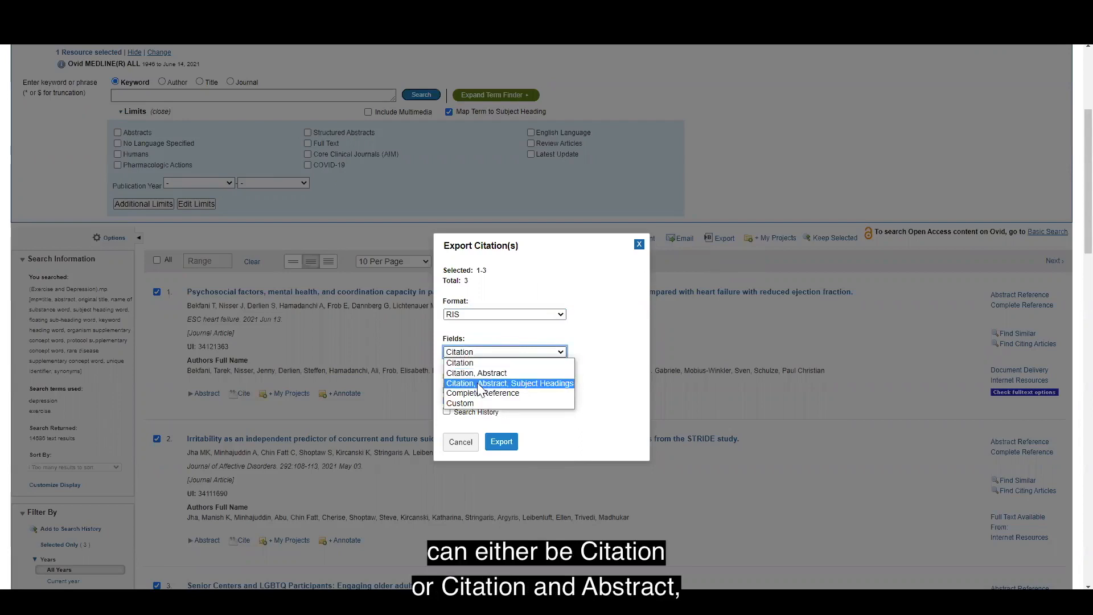
mouse_move(474, 403)
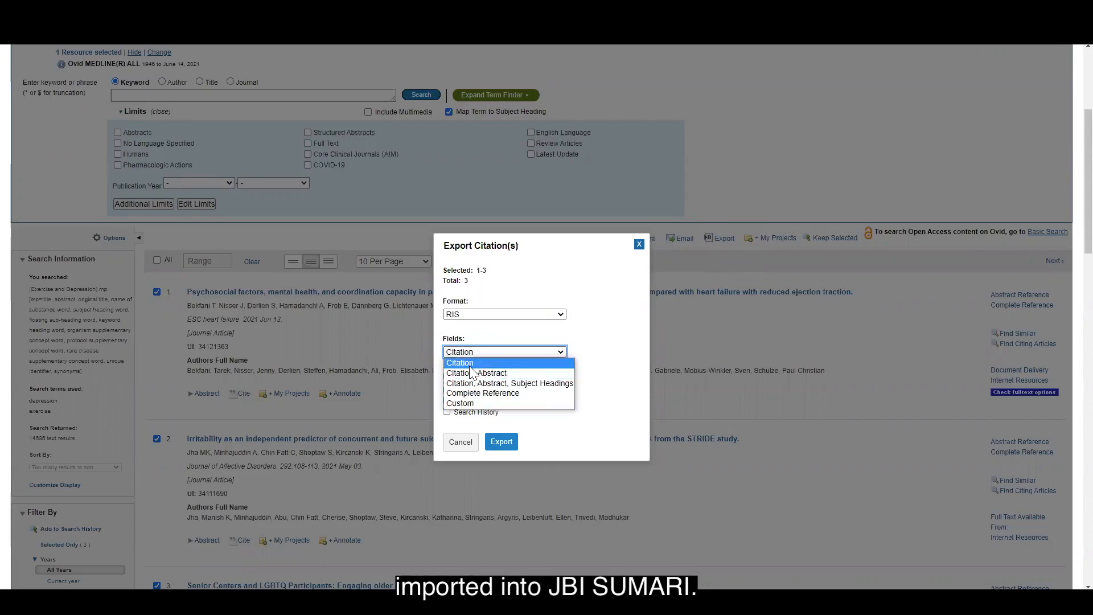
click(459, 362)
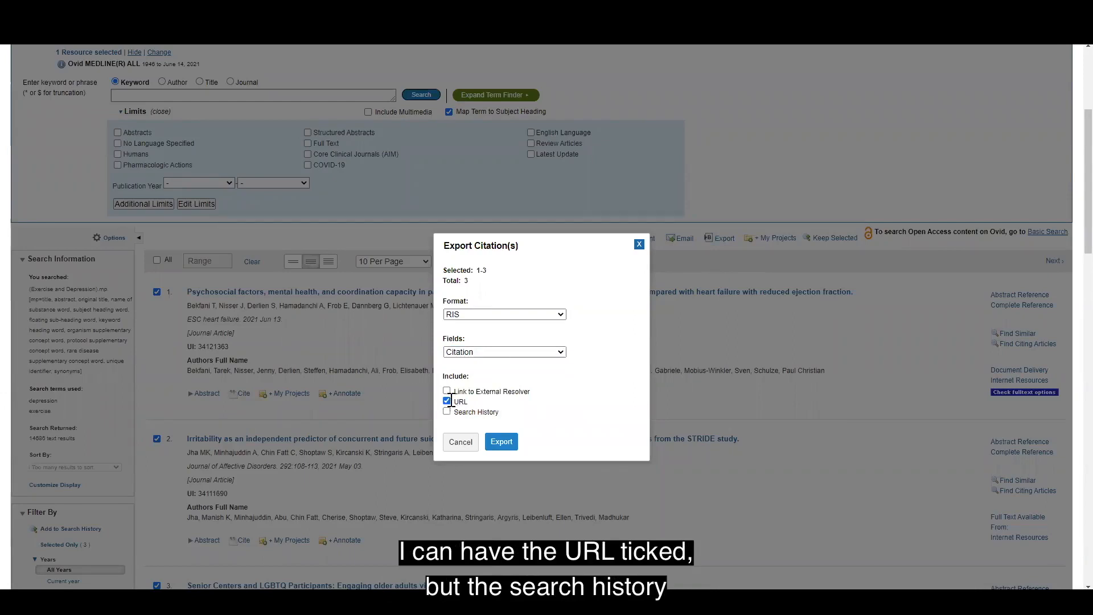
click(446, 401)
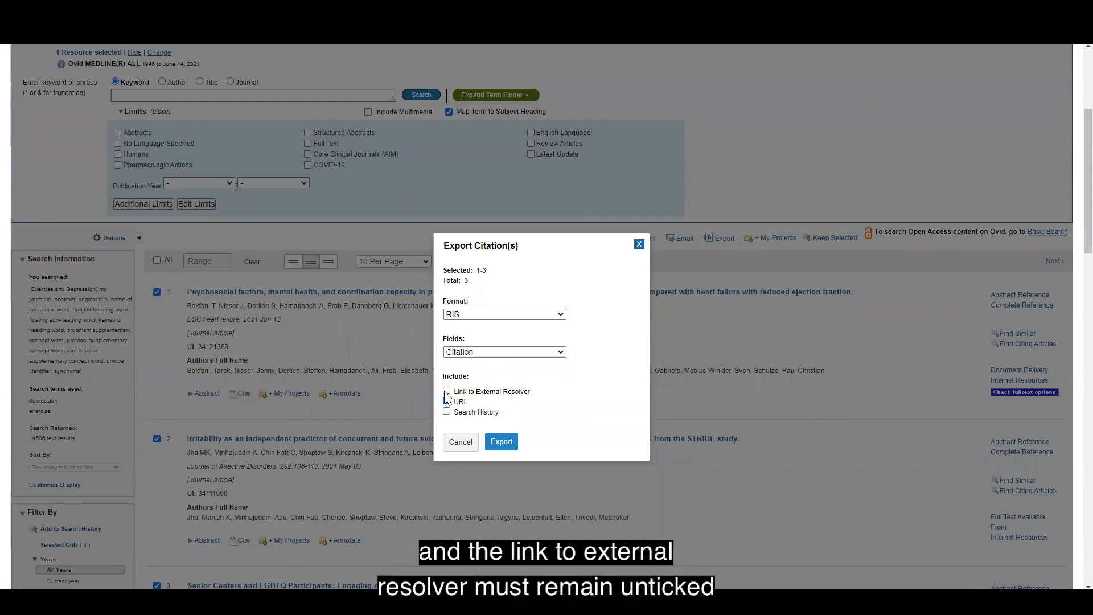
click(446, 401)
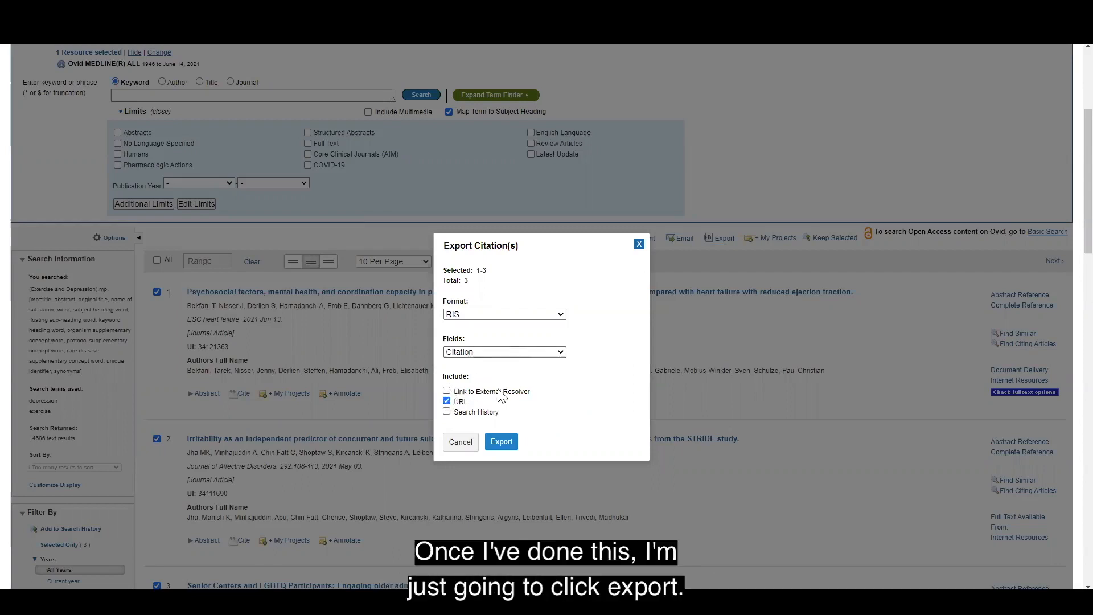
click(501, 441)
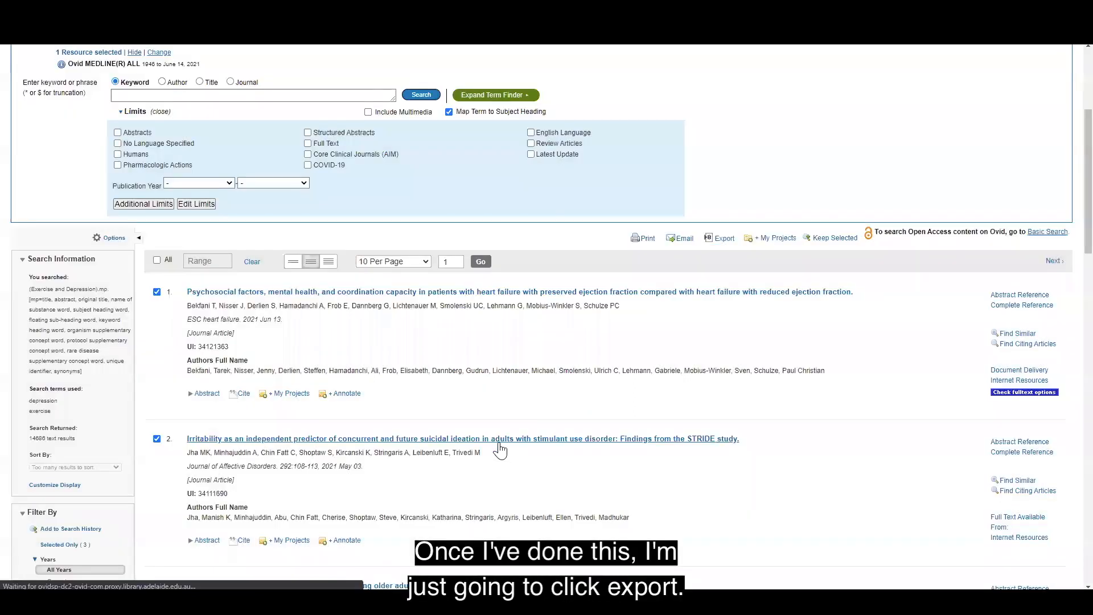
- Let the export finish downloading as the ris.ris file
click(723, 238)
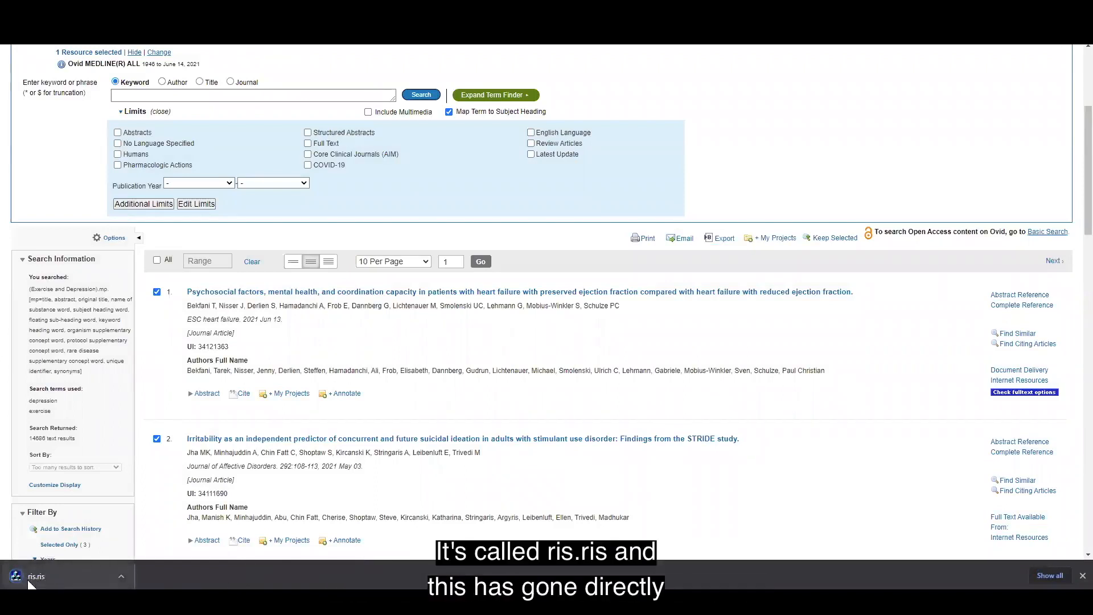
mouse_move(59, 578)
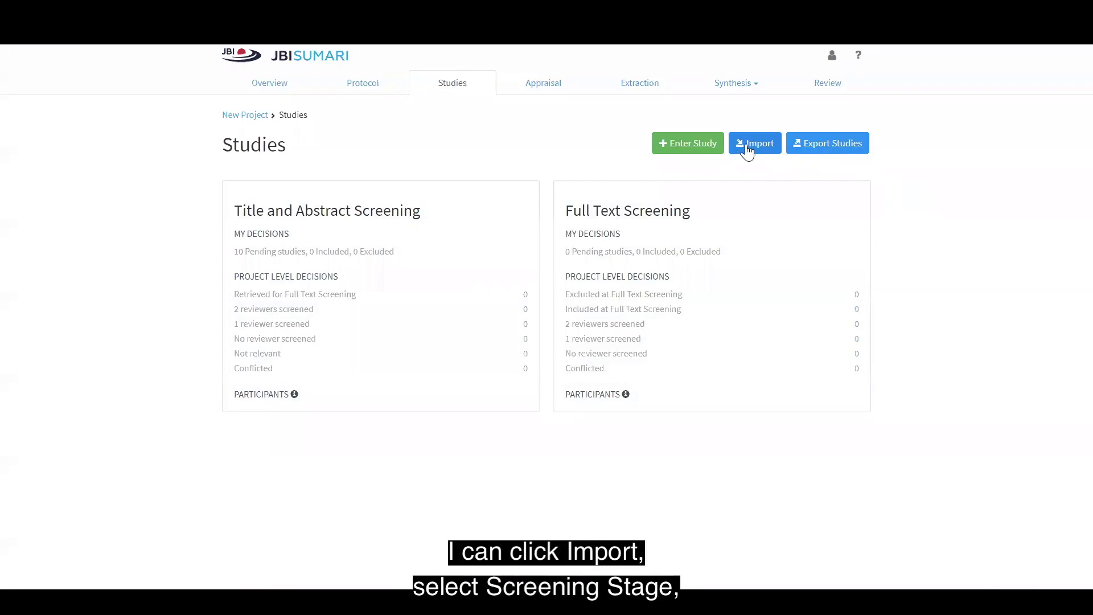
- Start a study import targeting the Title and Abstract Screening stage, reaching the file picker
click(753, 144)
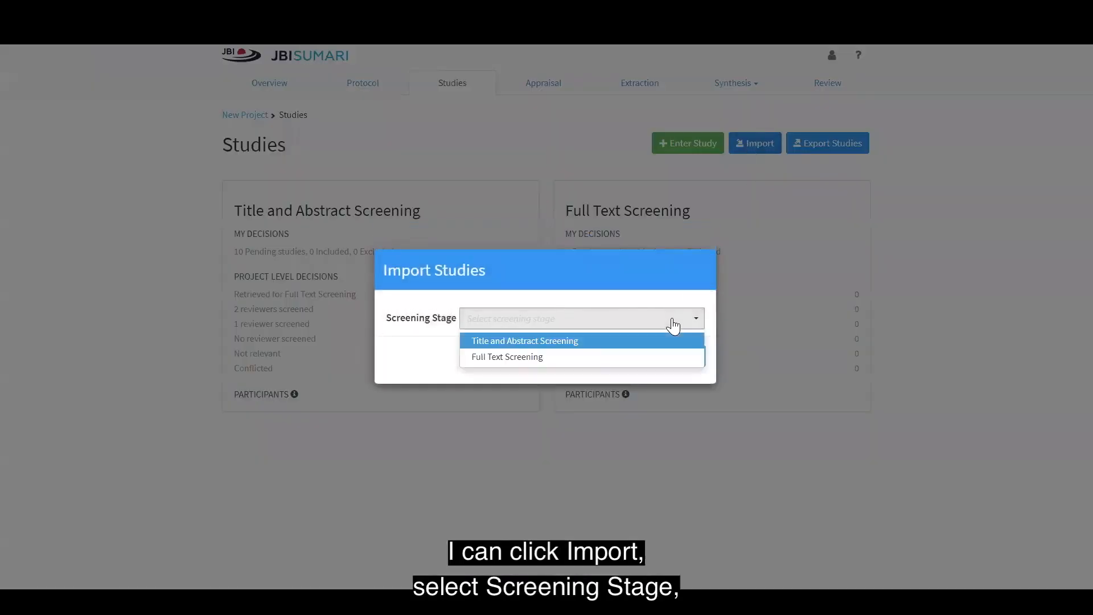
click(524, 340)
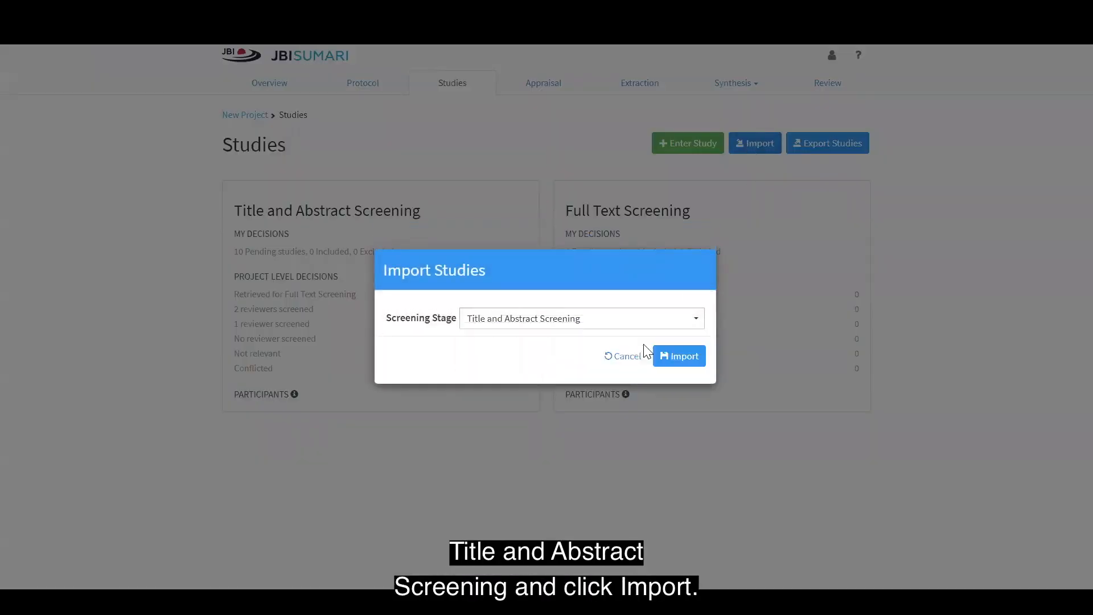
click(678, 355)
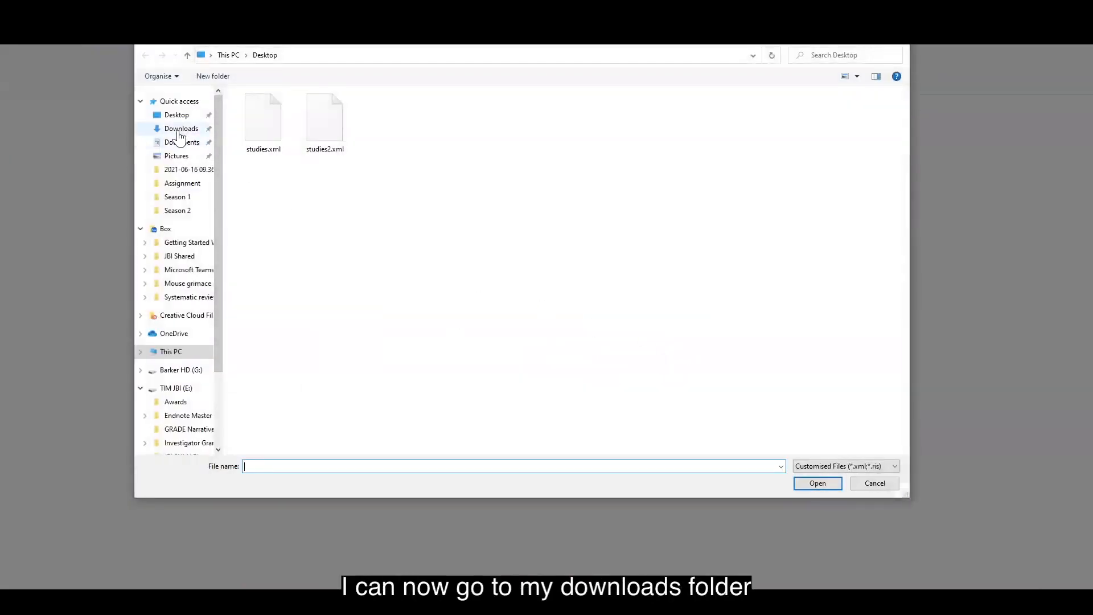
- Load ris.ris from Downloads, raising Title and Abstract Screening to 13 pending studies
click(181, 128)
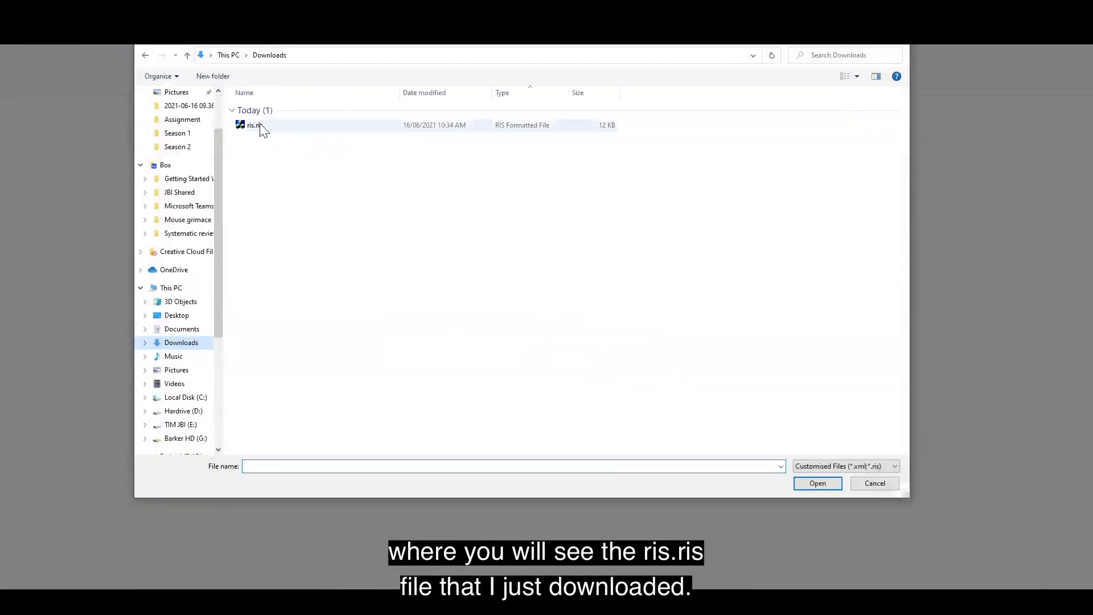
click(254, 125)
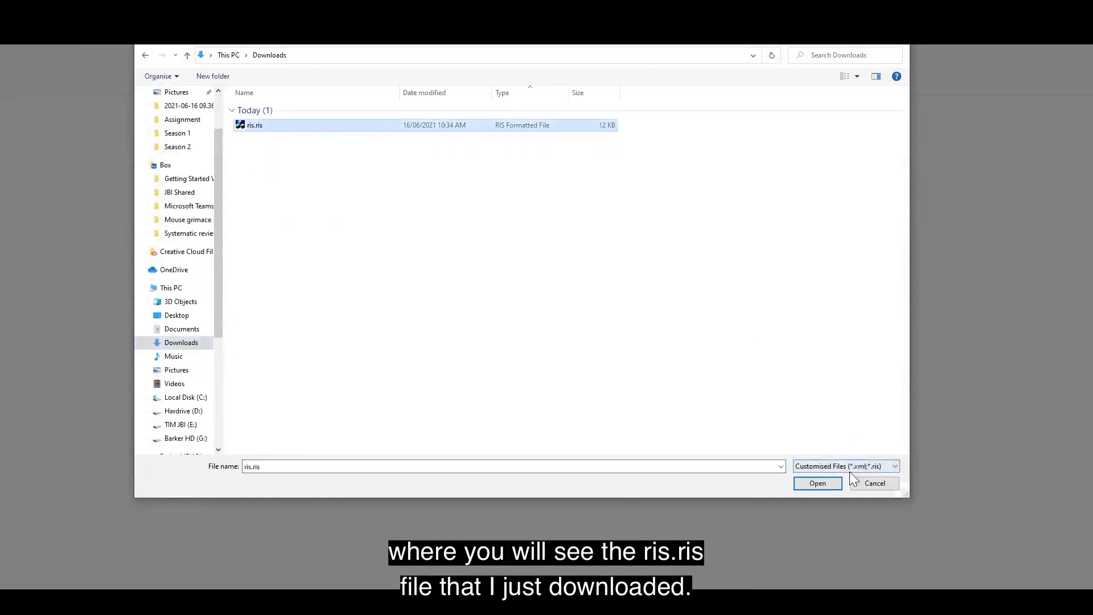
mouse_move(818, 488)
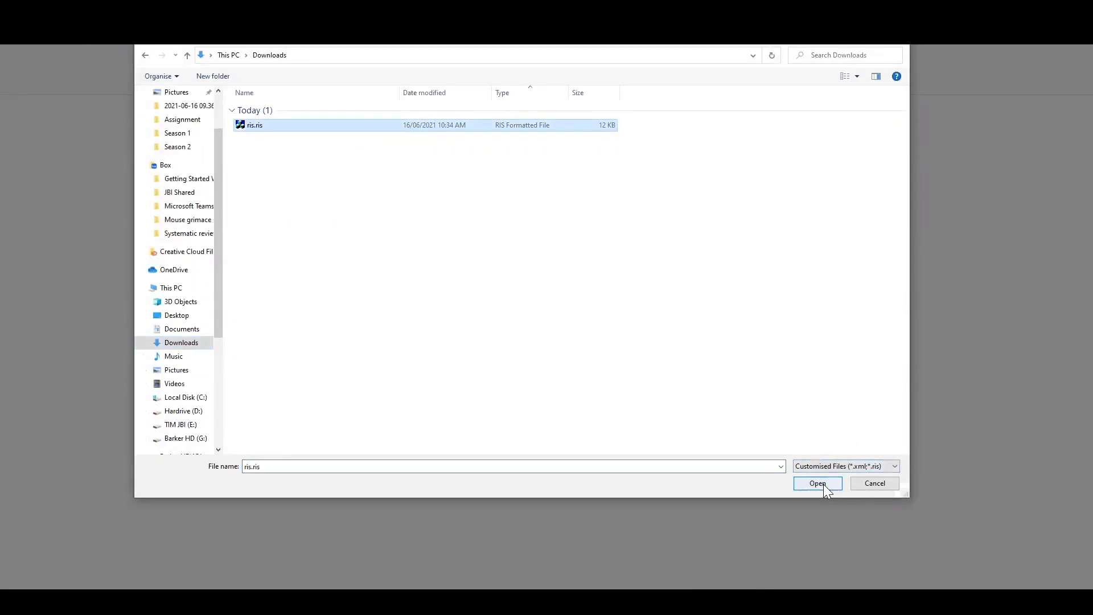
click(817, 482)
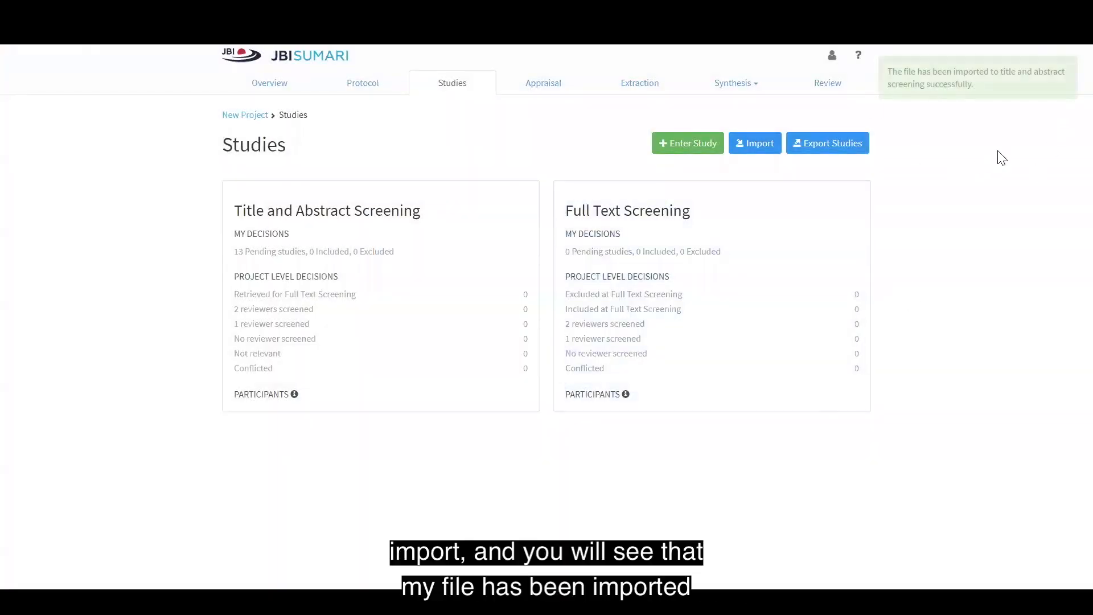
mouse_move(1006, 124)
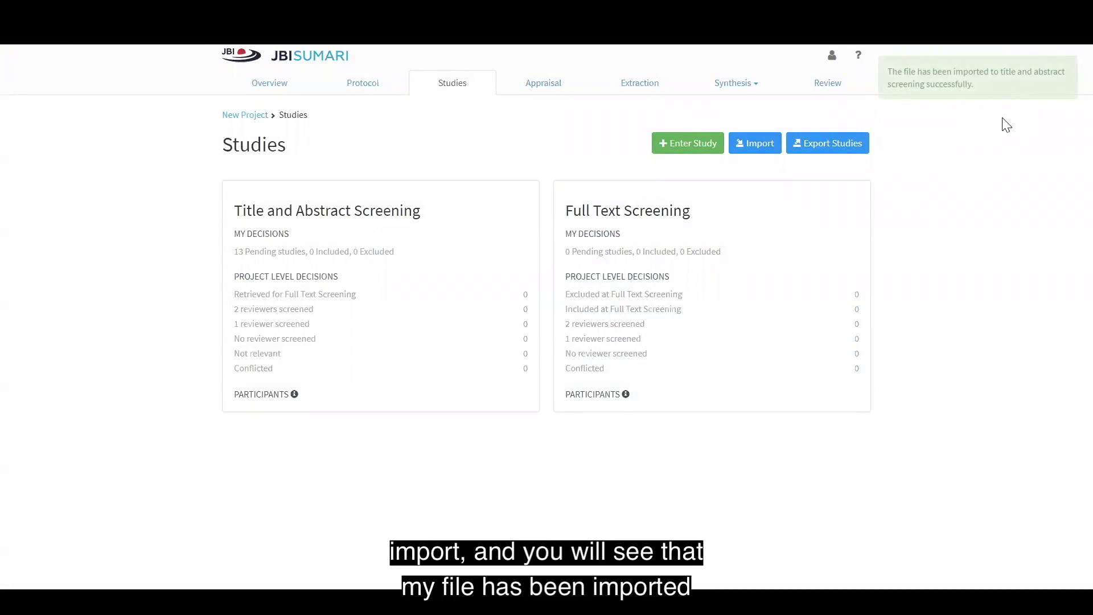